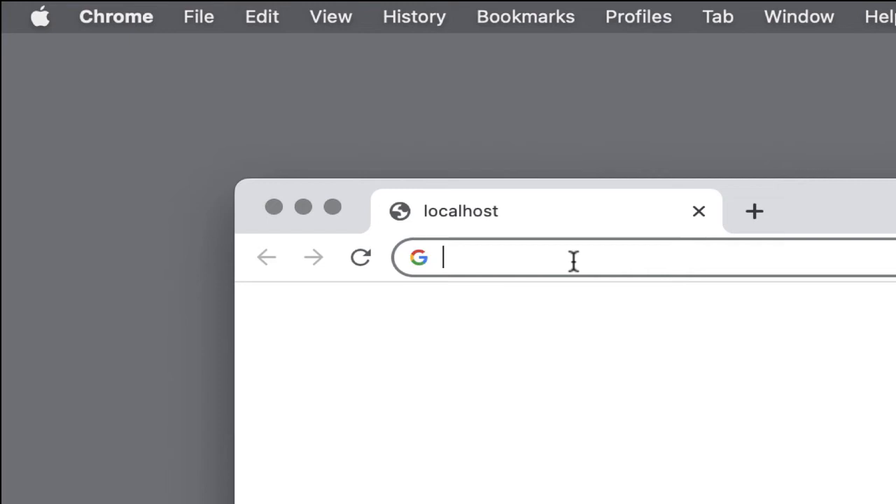
- Go to chrome://flags to open Chrome's Experiments page
text(chr)
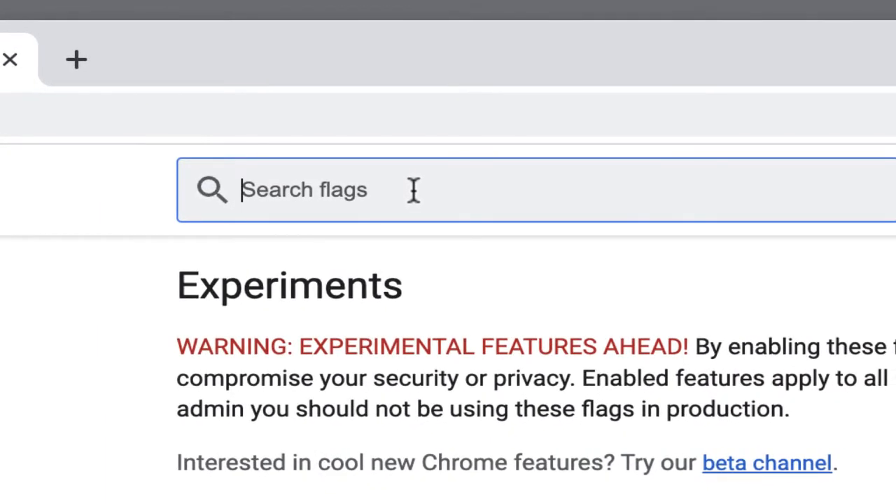
- Search flags for 'USB' and set Automatic detection of WebUSB-compatible devices to Enabled
text(USB)
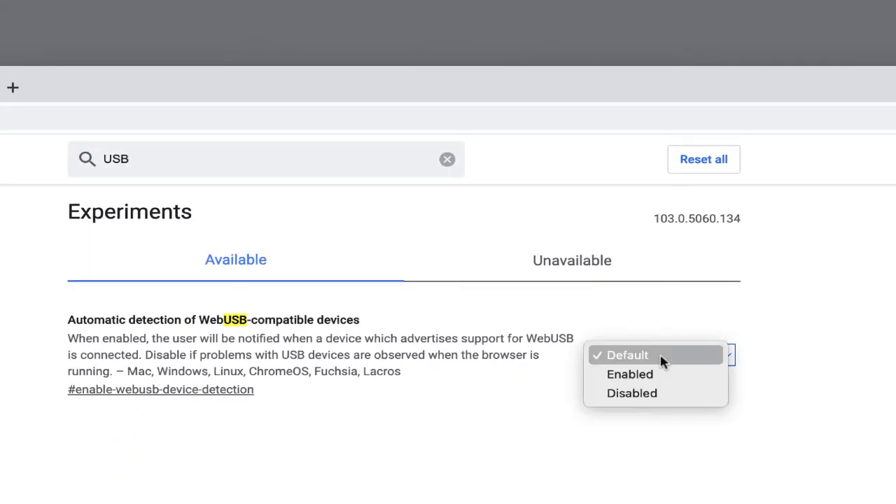
mouse_move(630, 374)
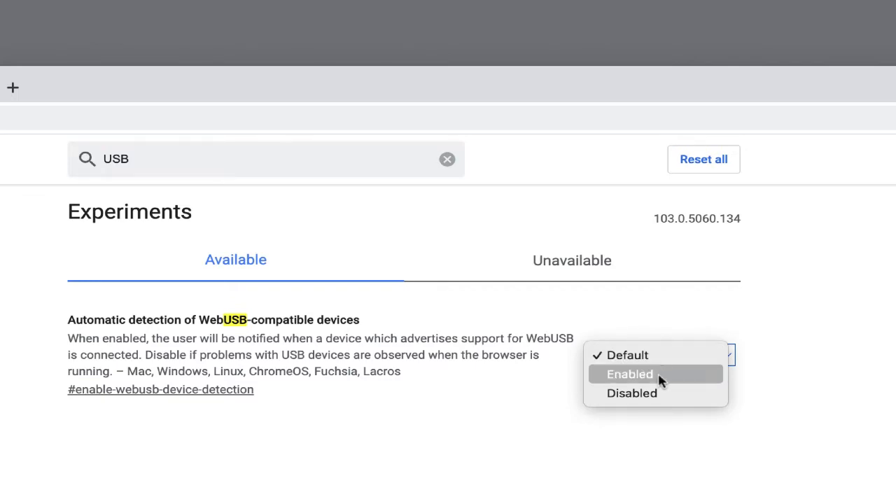
click(629, 374)
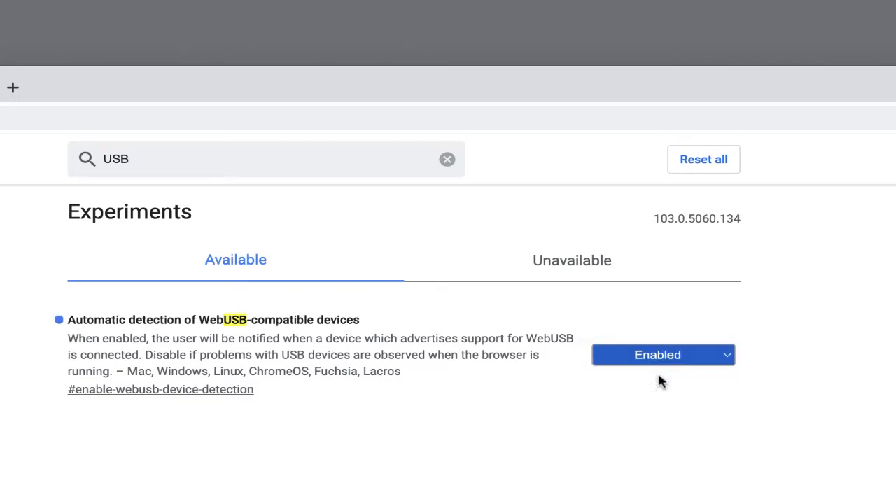
scroll(down, 3)
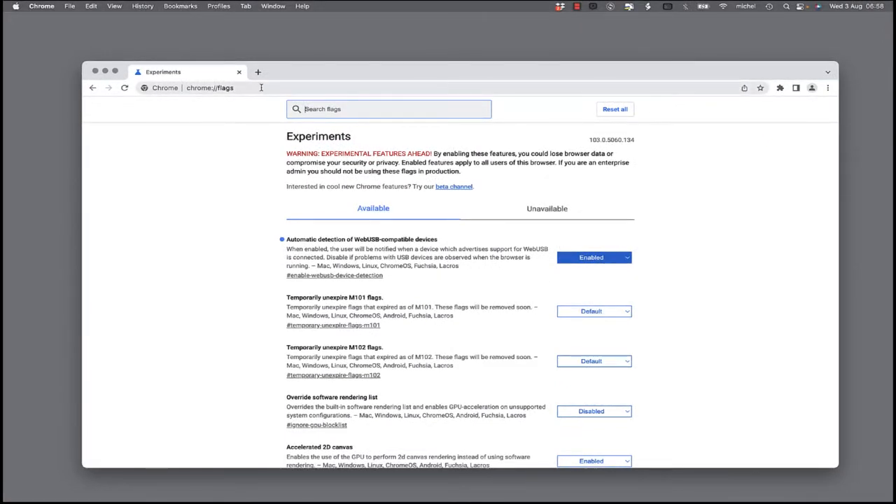
click(210, 88)
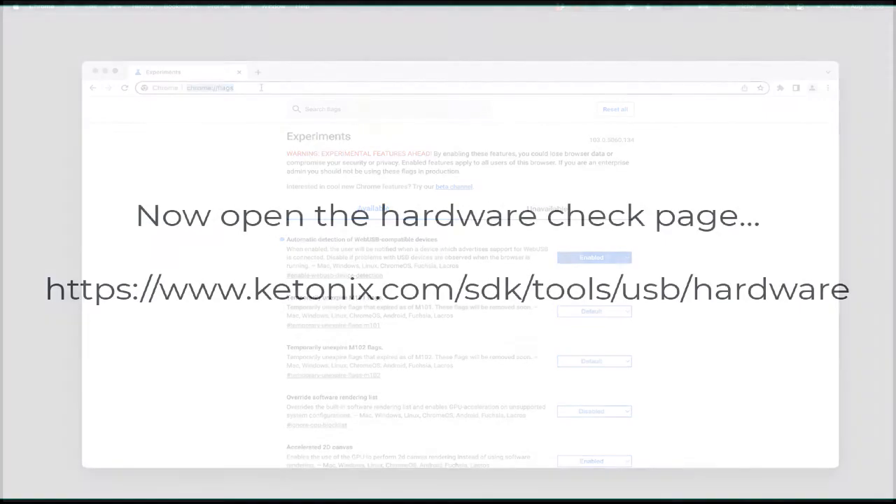
text(https://www.ketonix.com/sdk/tools/usb/hardware)
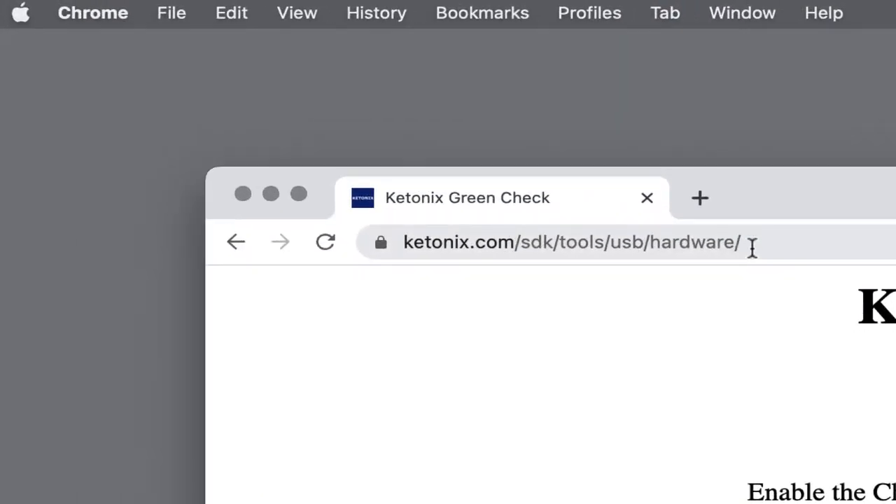
click(570, 242)
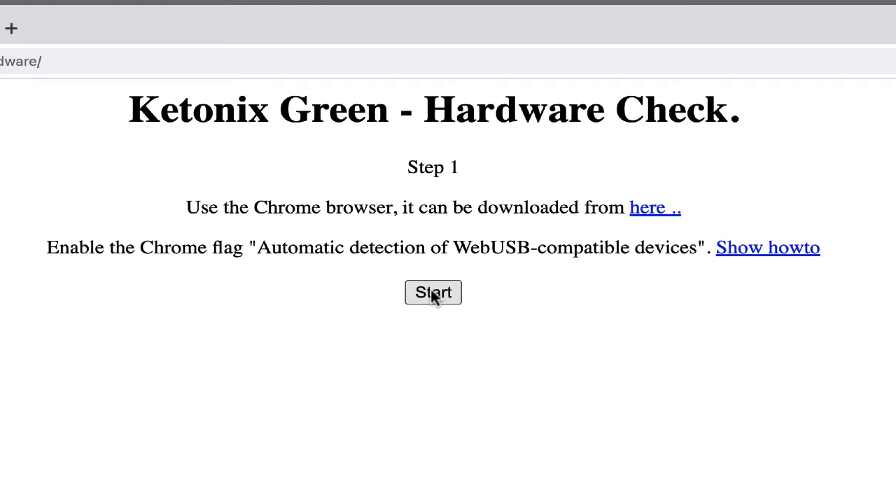
mouse_move(437, 307)
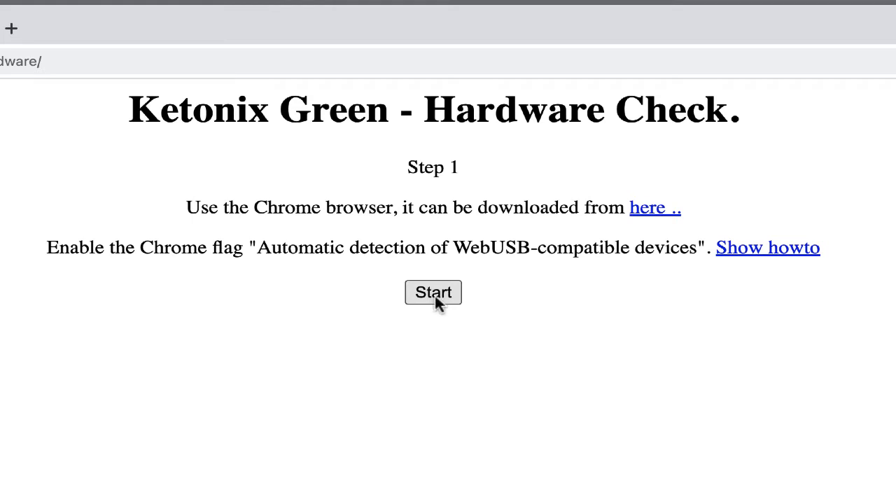
- Start the check, confirm disconnect and reconnect, then bring up the serial port chooser
click(433, 292)
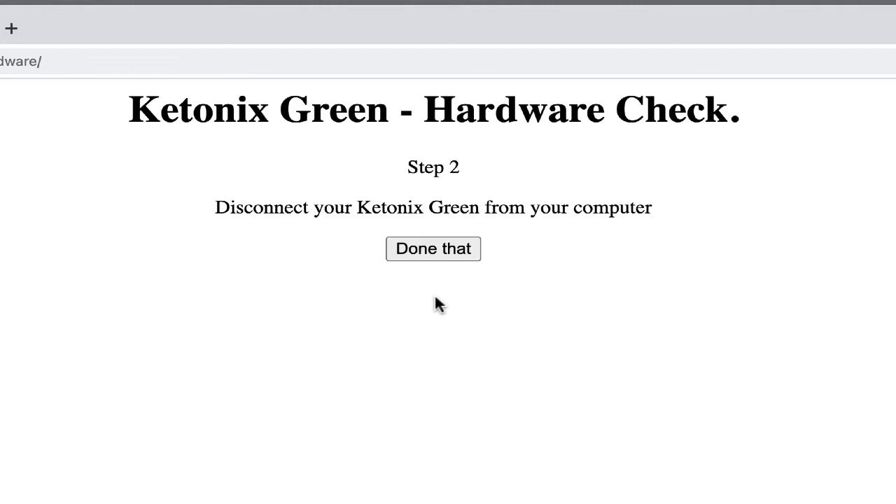
click(432, 249)
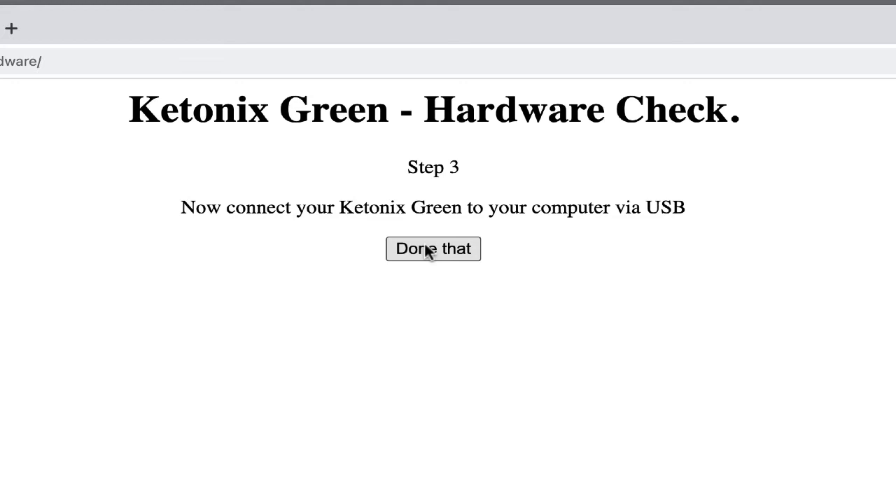
click(433, 249)
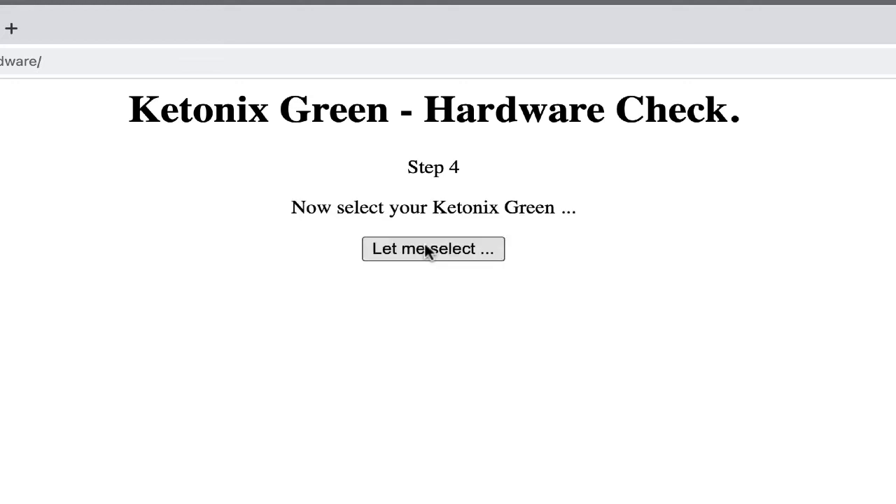
click(433, 249)
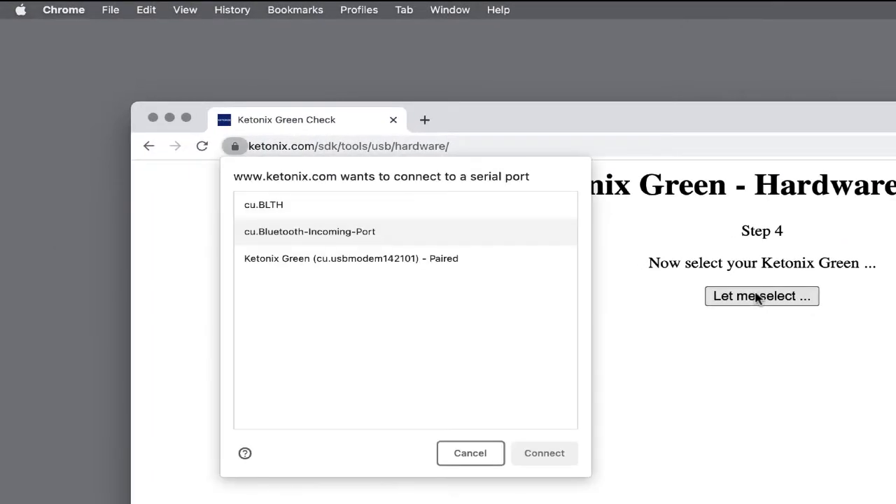
mouse_move(287, 265)
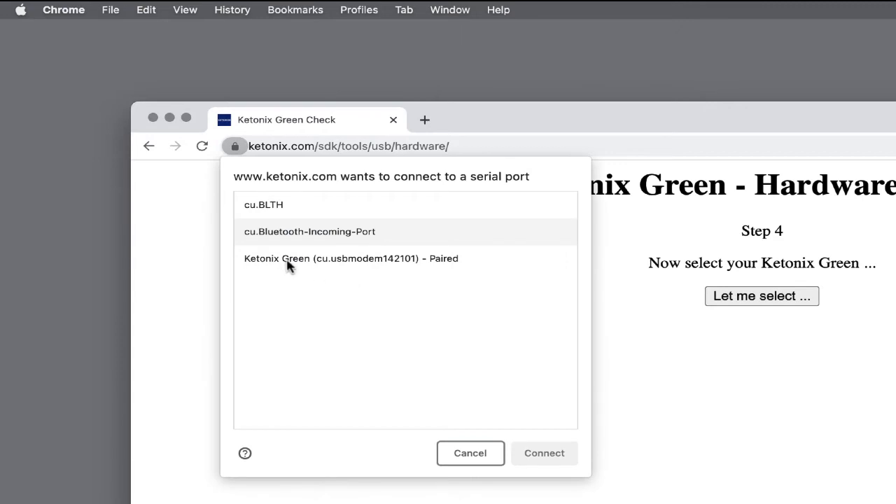
- Connect to the paired Ketonix Green (cu.usbmodem142101) serial port
click(351, 258)
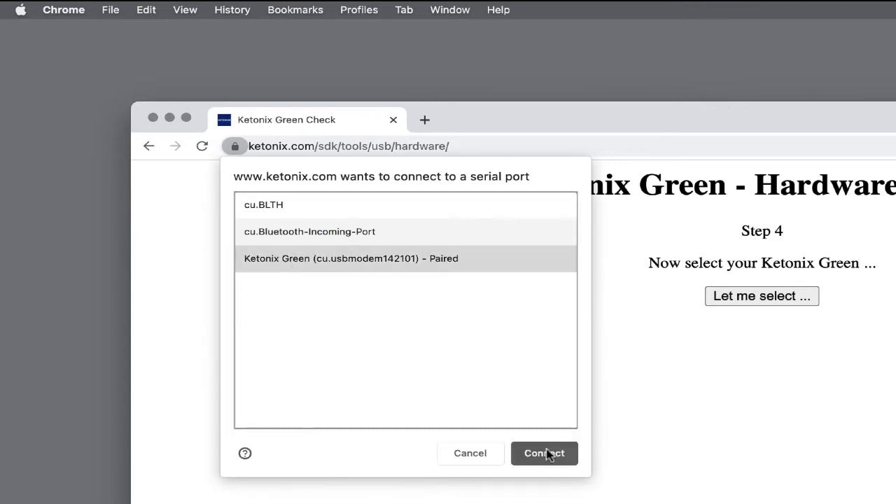
click(545, 453)
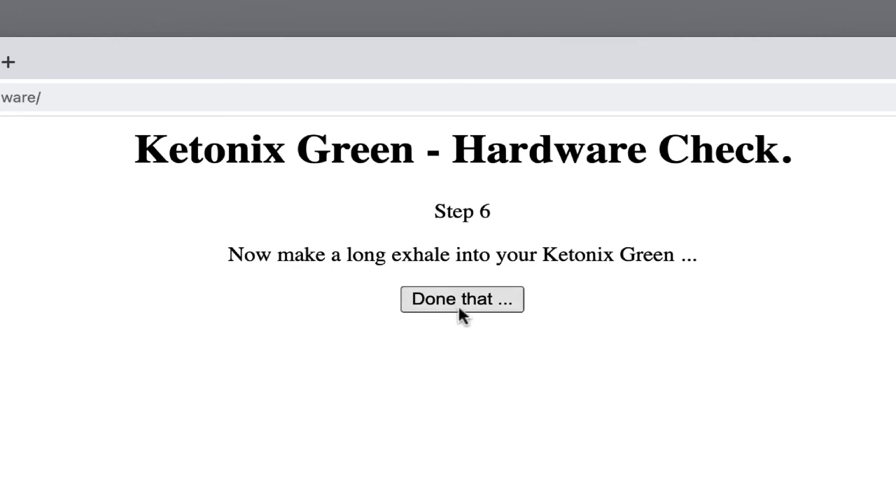
- Confirm the long exhale, then send the Green Hardware Report to support as a Mail draft
click(462, 299)
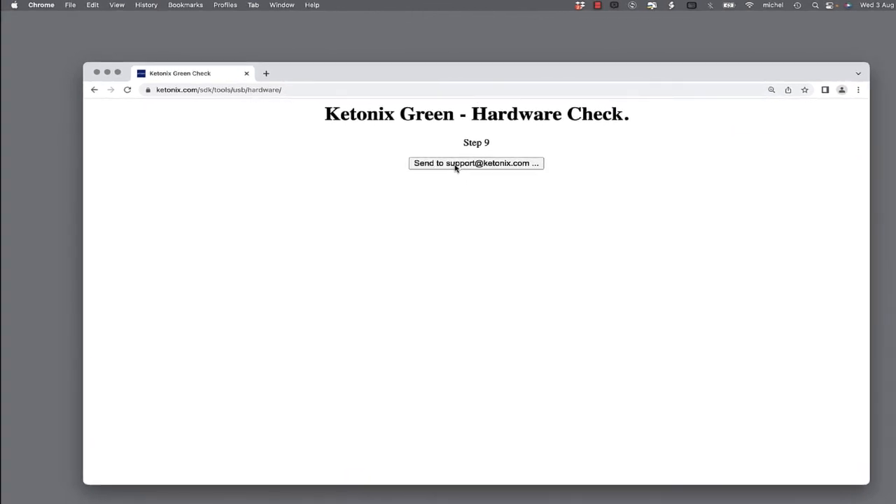
click(477, 162)
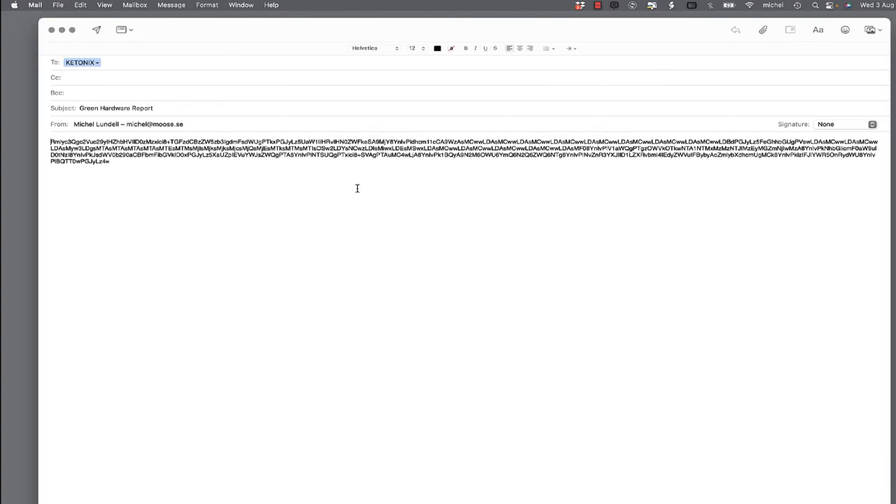
mouse_move(274, 201)
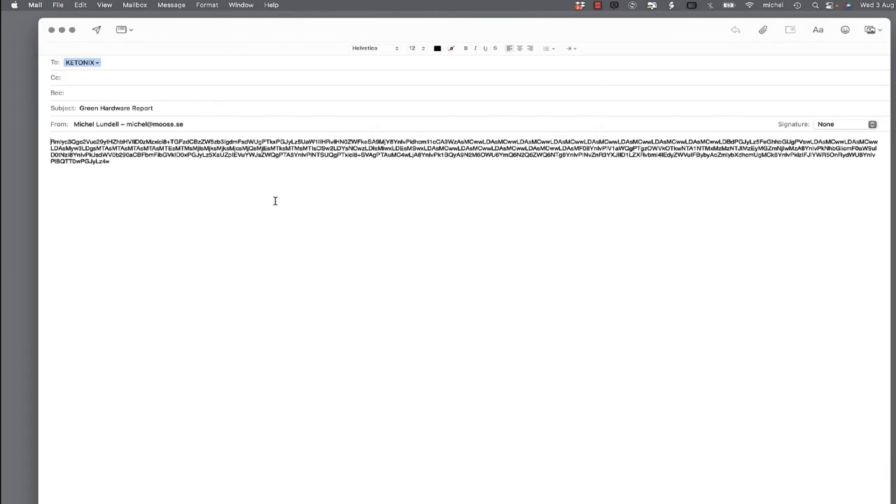